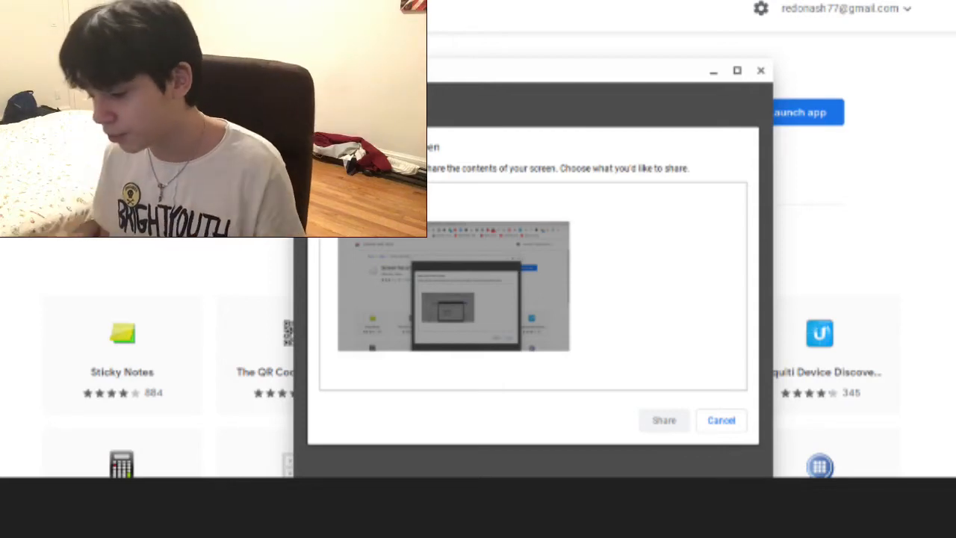
Choose Entire Screen in the share dialog and confirm Share to begin recording
left_click(720, 420)
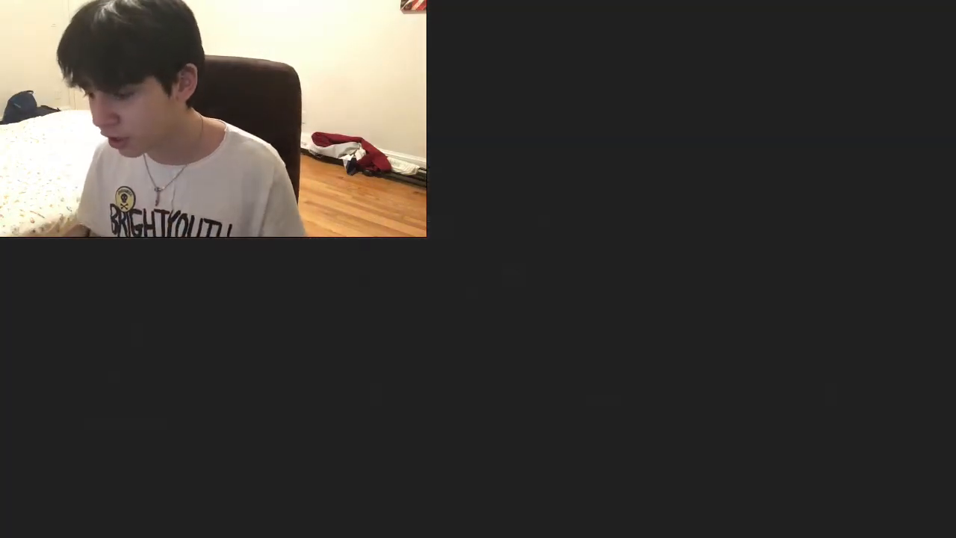